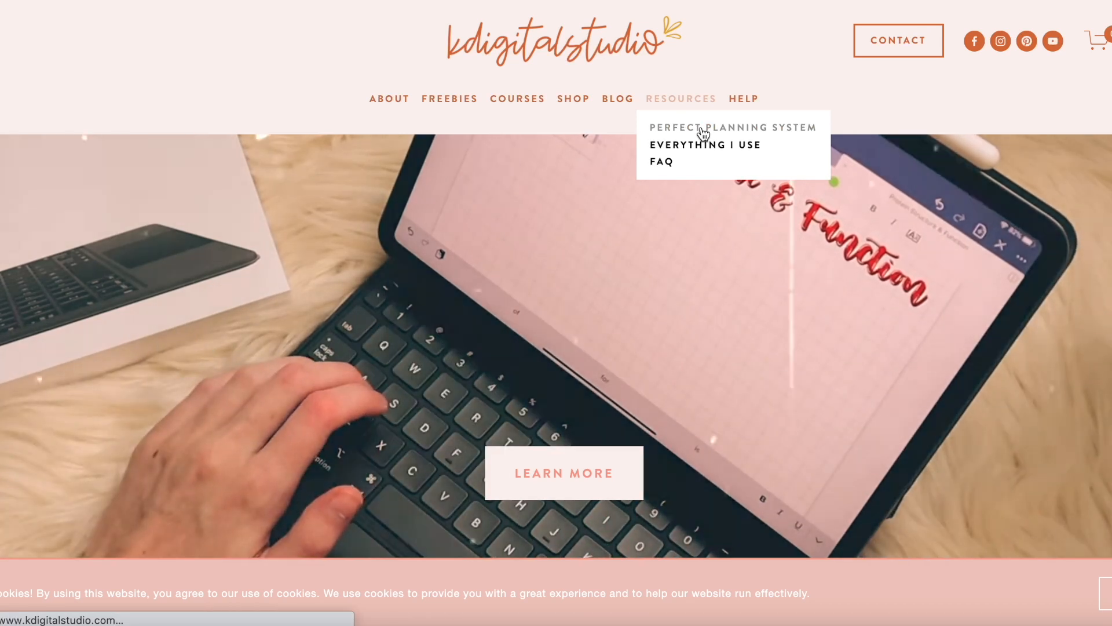
# Navigate to the Perfect Planning System page and scroll into its content
pyautogui.click(732, 128)
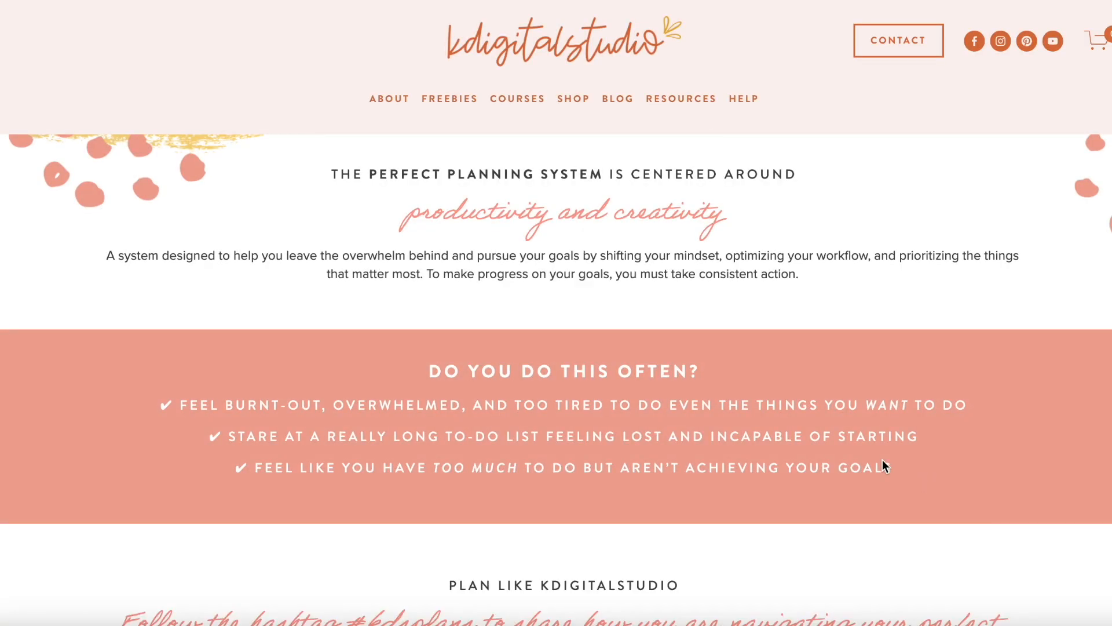
pyautogui.scroll(-3)
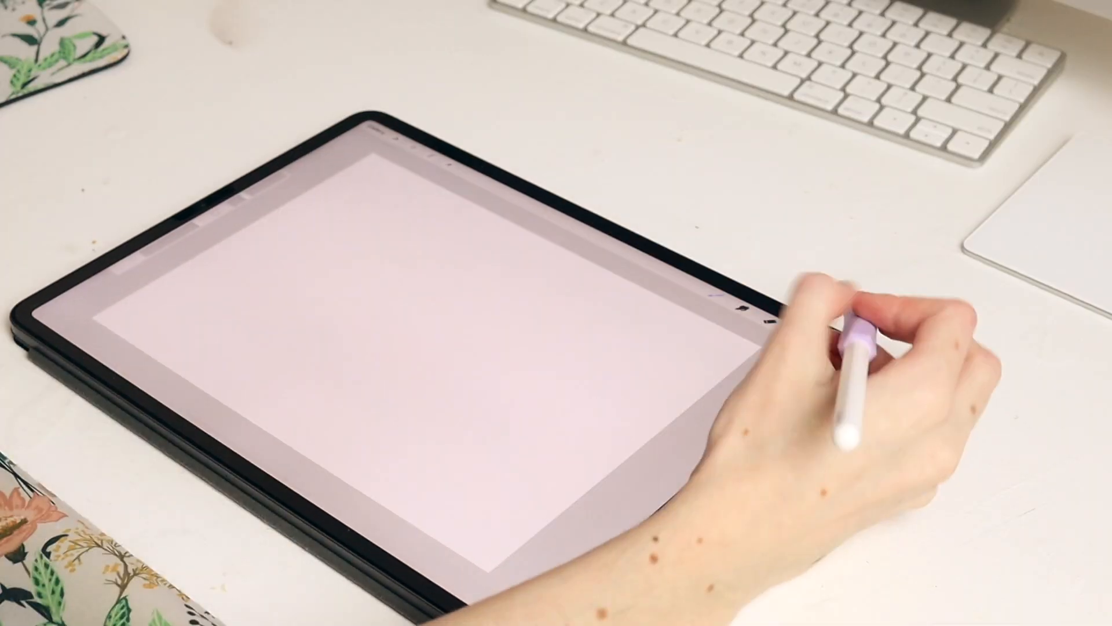
pyautogui.click(741, 305)
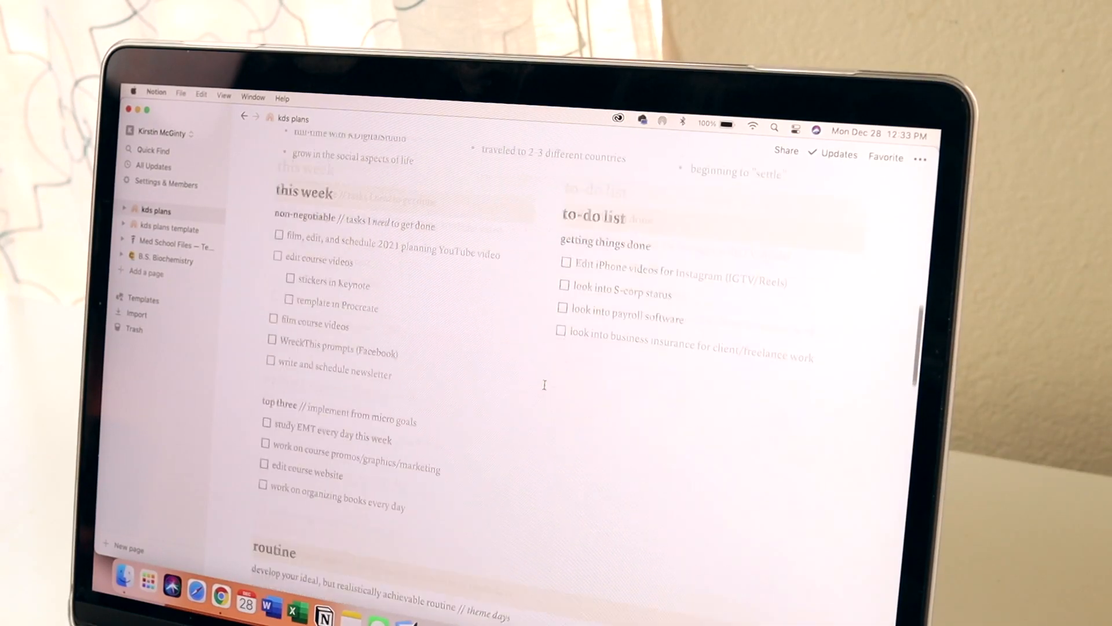
pyautogui.scroll(-3)
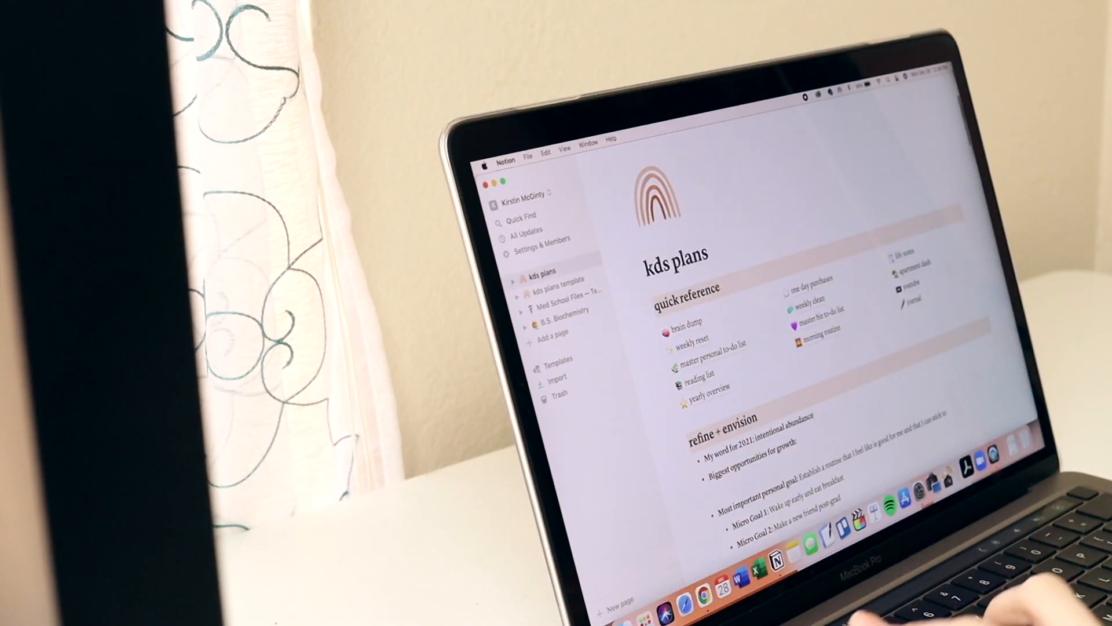
pyautogui.write('course videos launching!')
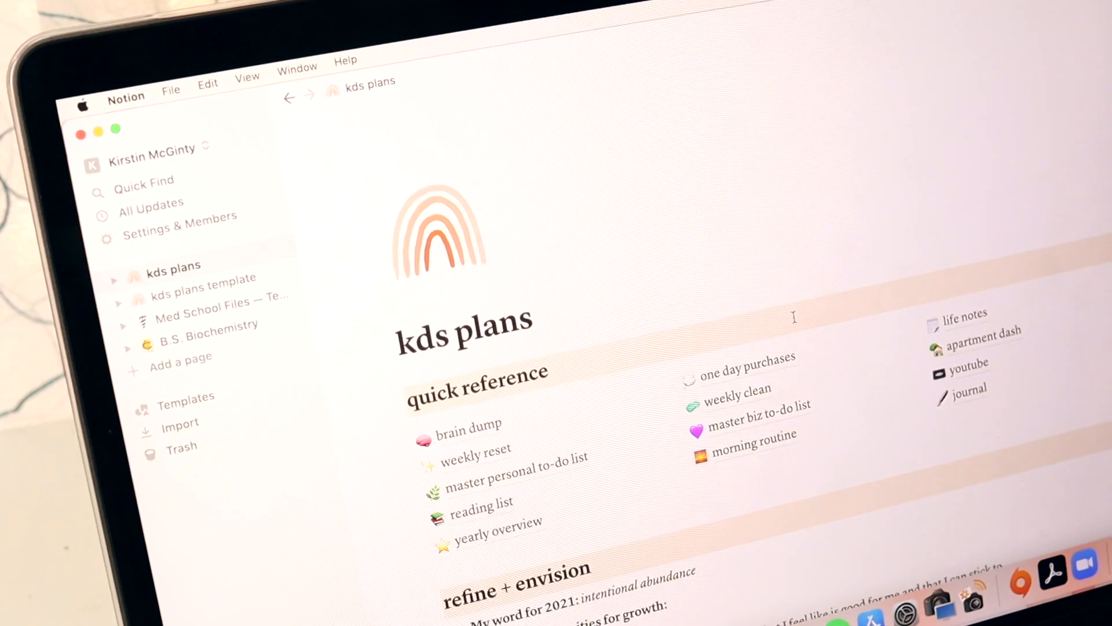
pyautogui.scroll(-3)
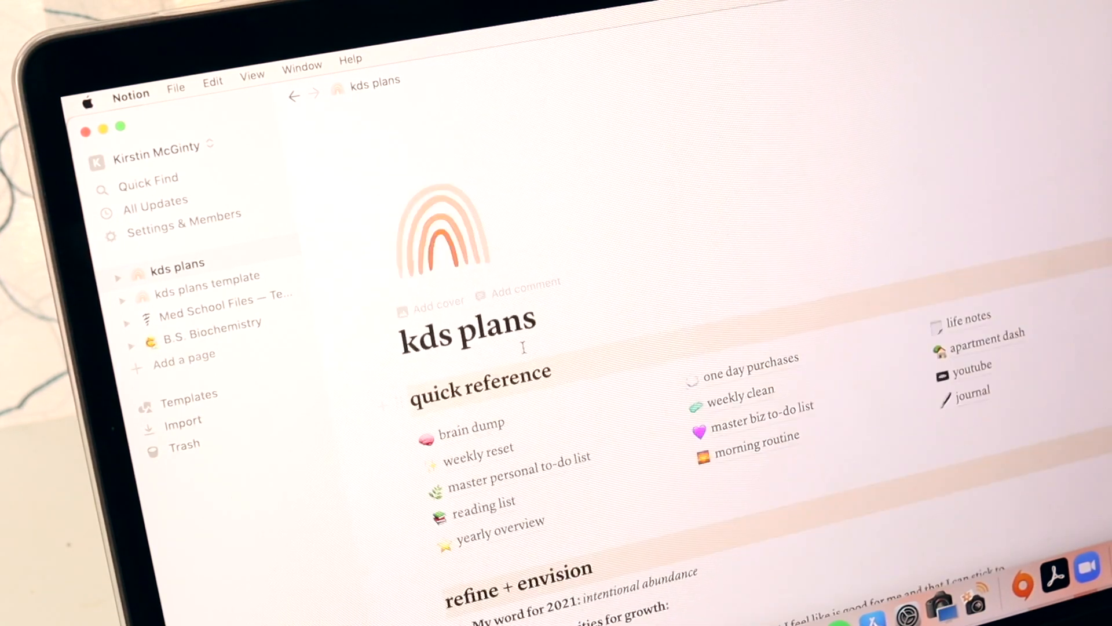
pyautogui.click(472, 424)
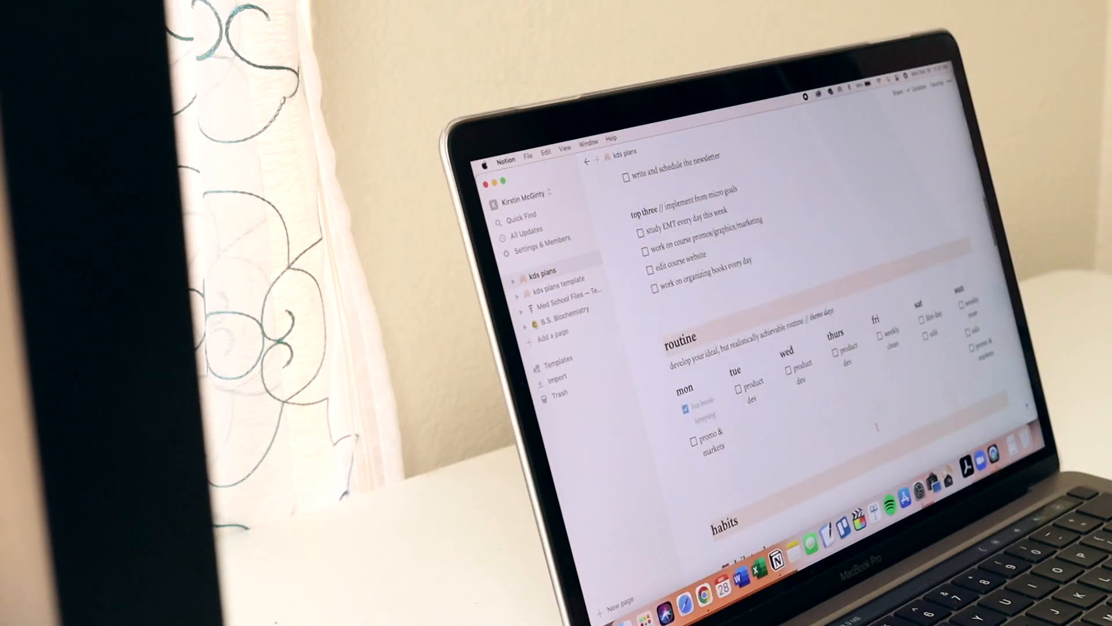
# Check off Monday's bookkeeping and the other Monday routine to-dos as done
pyautogui.click(687, 408)
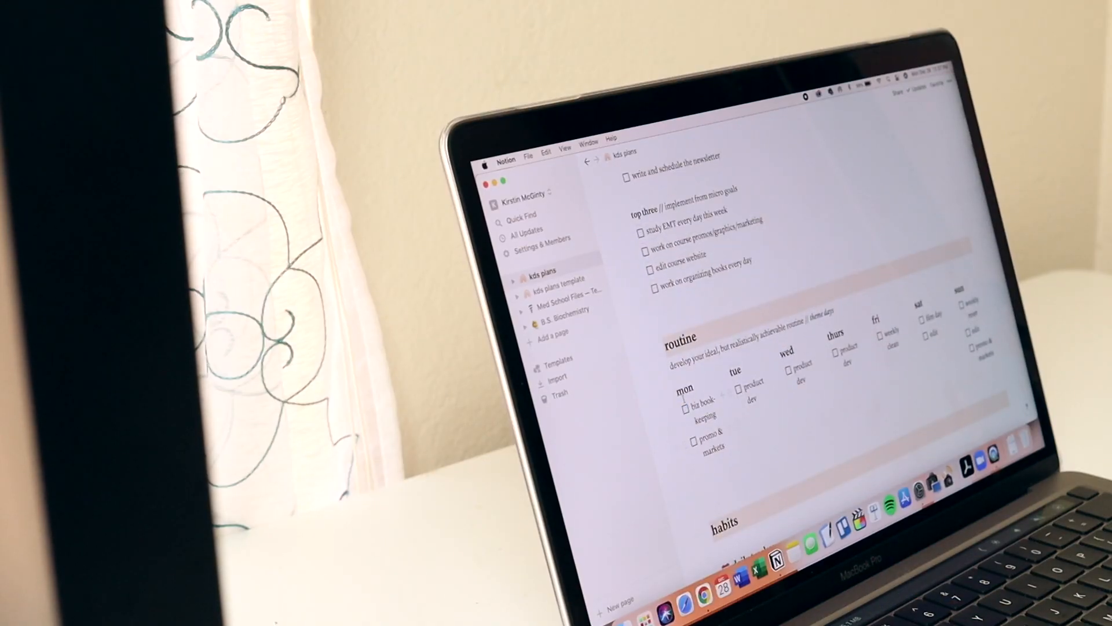
pyautogui.click(687, 407)
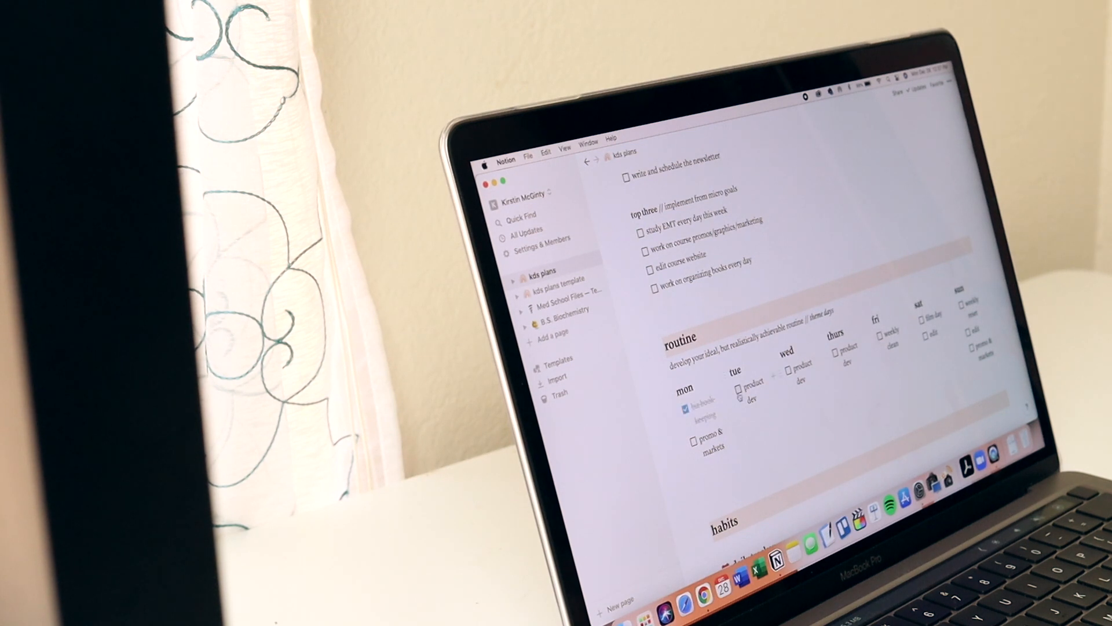
pyautogui.click(694, 440)
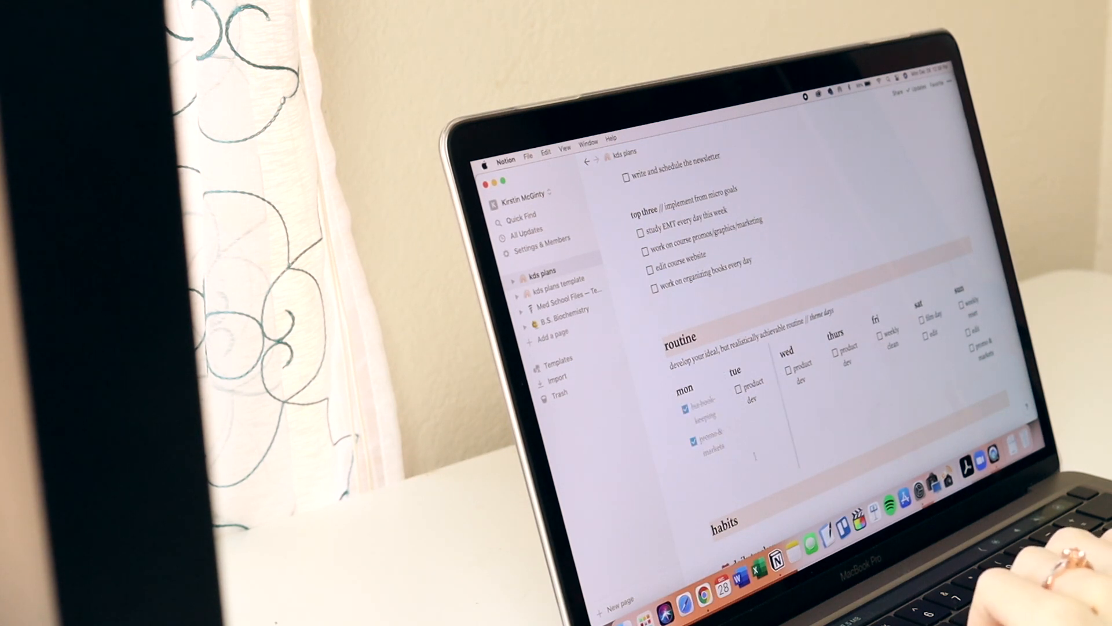
pyautogui.click(695, 442)
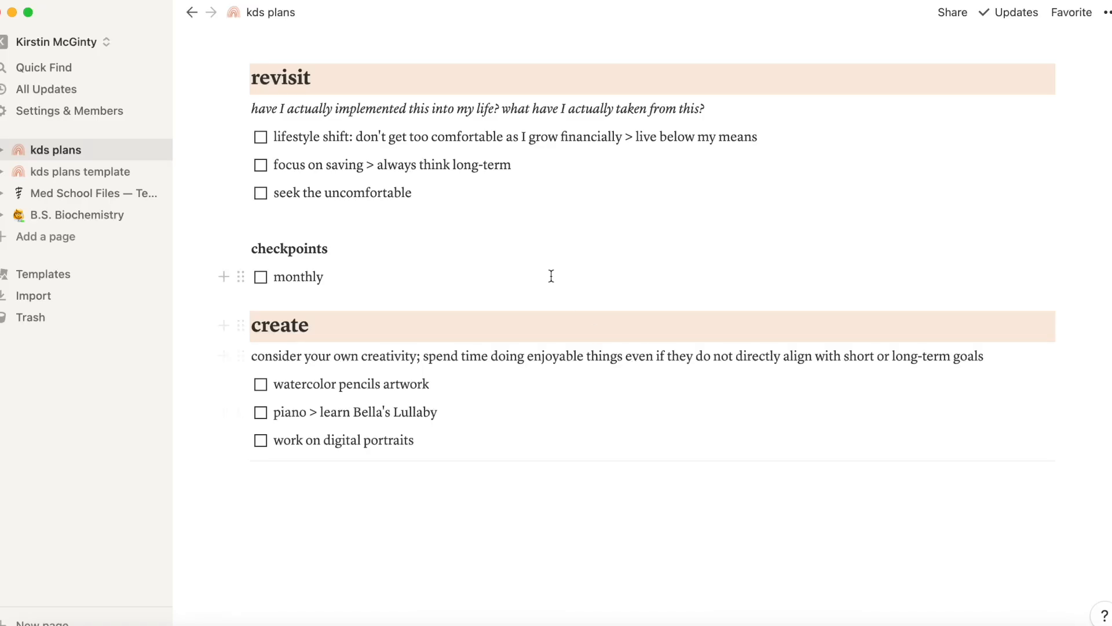
# Check the 'monthly' checkpoint and the 'seek the uncomfortable' revisit item
pyautogui.click(261, 277)
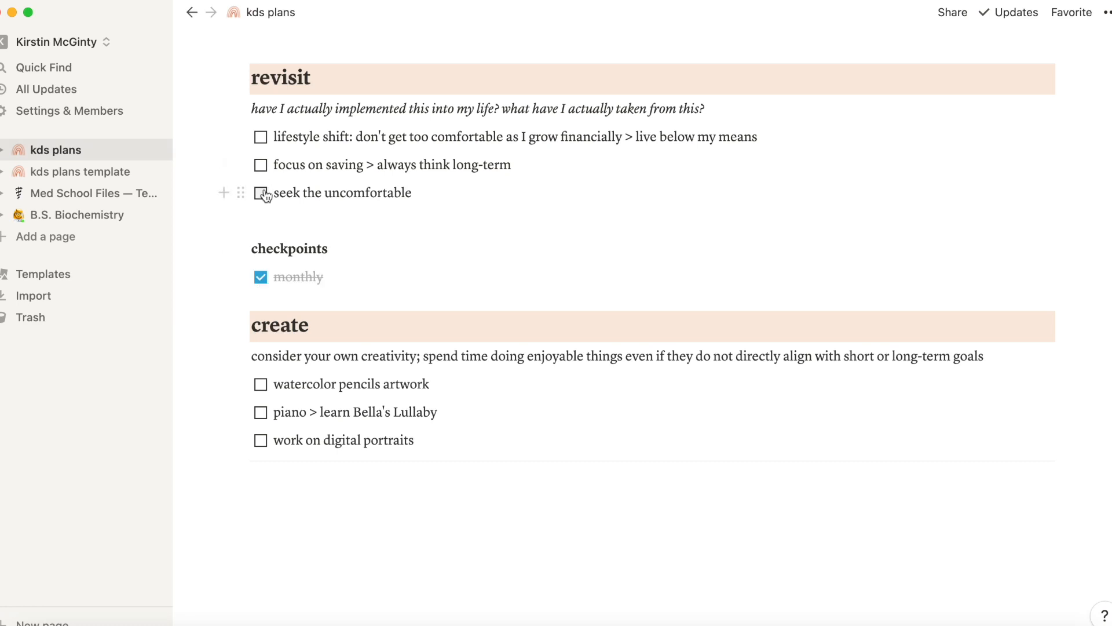
pyautogui.click(259, 194)
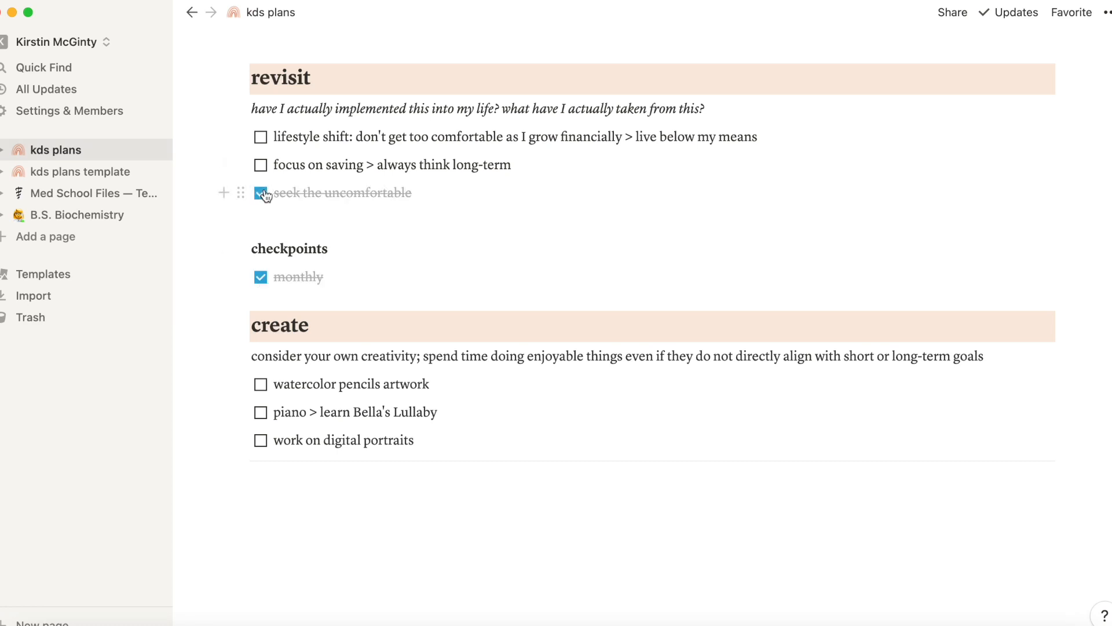
pyautogui.click(261, 441)
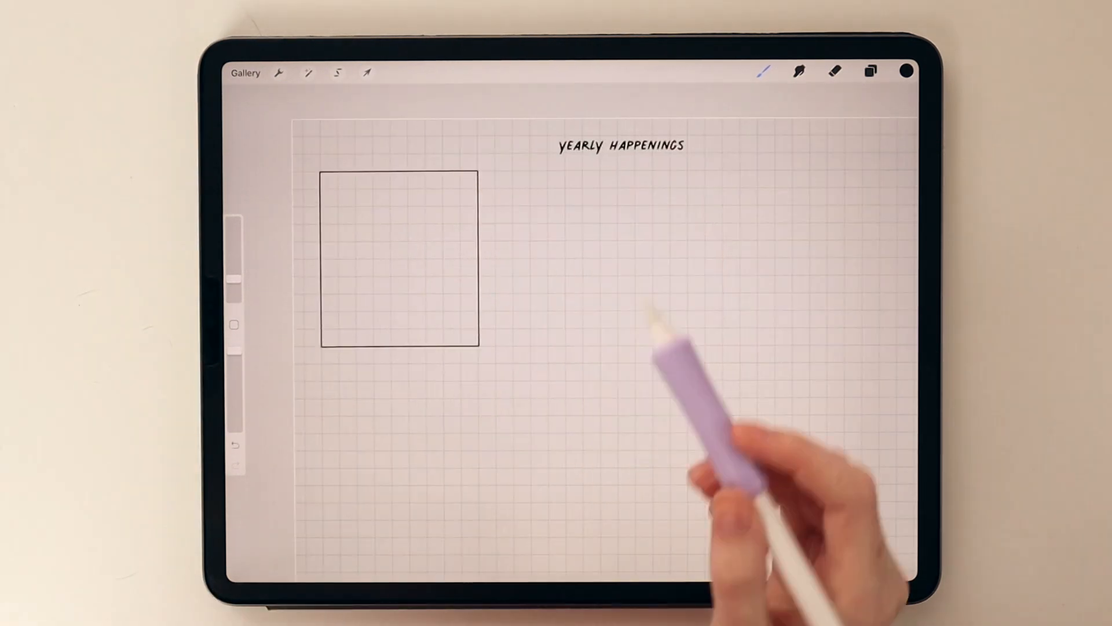
pyautogui.click(368, 72)
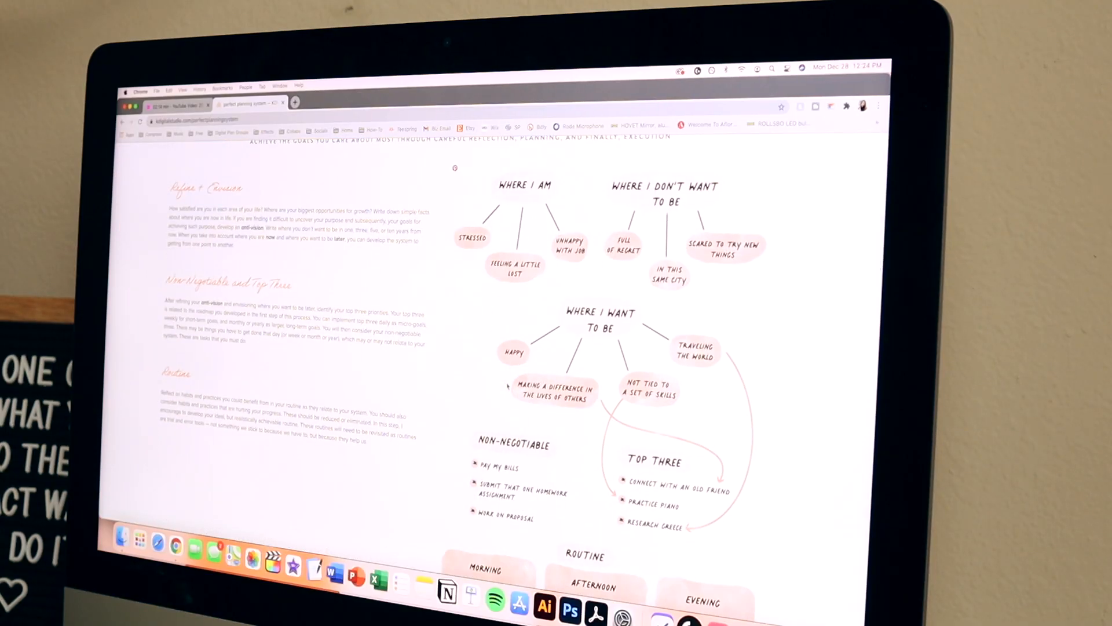
# Scroll the Perfect Planning System page down to the Routine section of the diagram
pyautogui.scroll(-3)
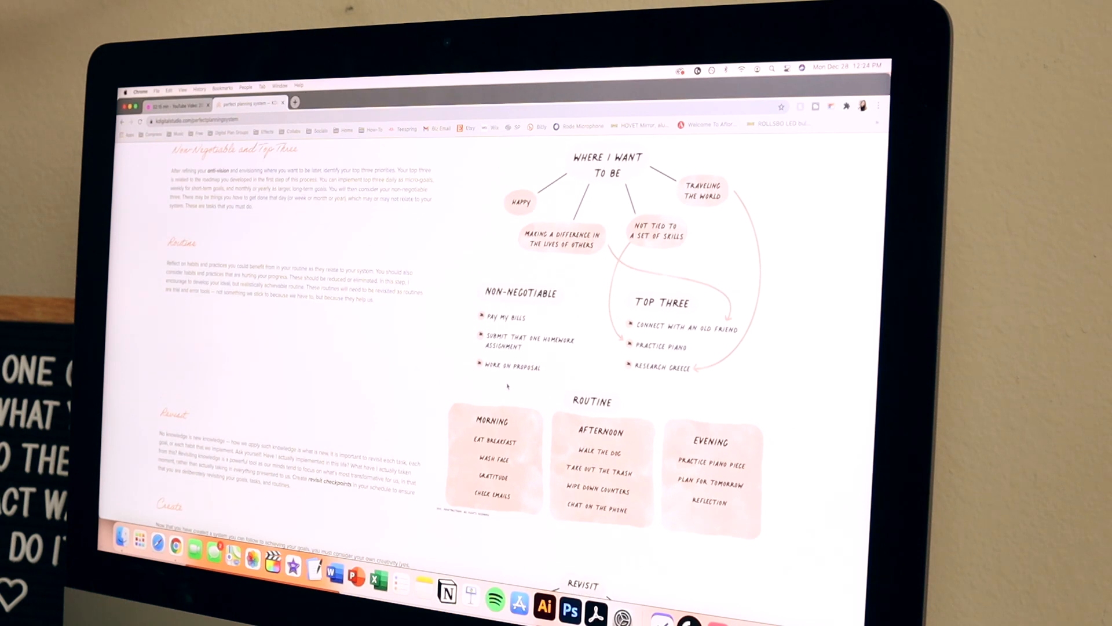
pyautogui.scroll(-3)
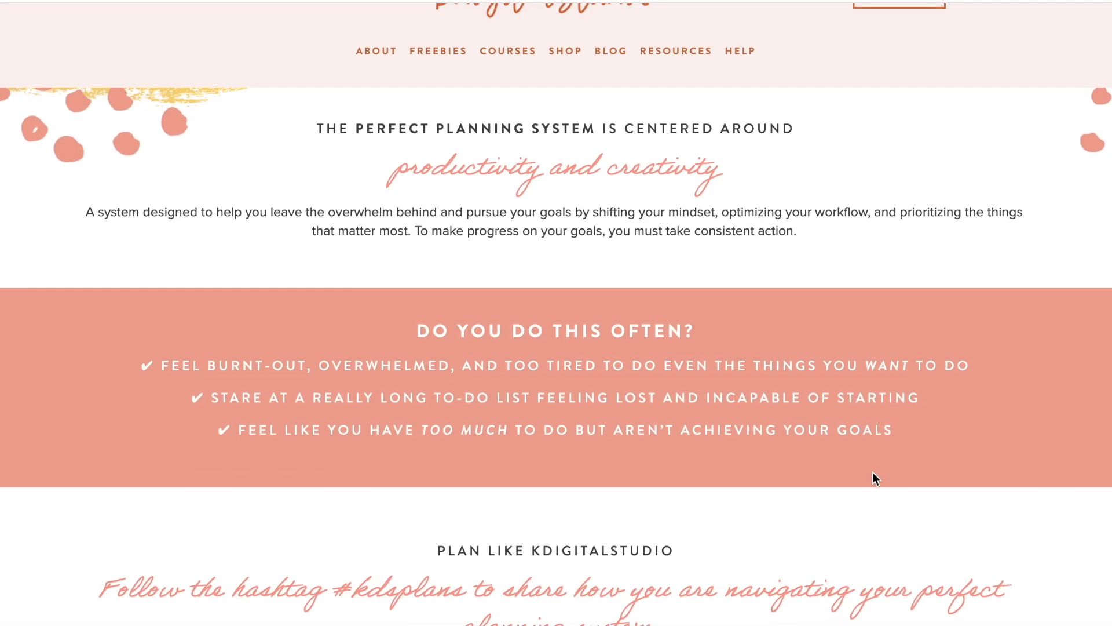
# Scroll past the five step boxes to the Refine + Envision goal-mapping diagram
pyautogui.scroll(-3)
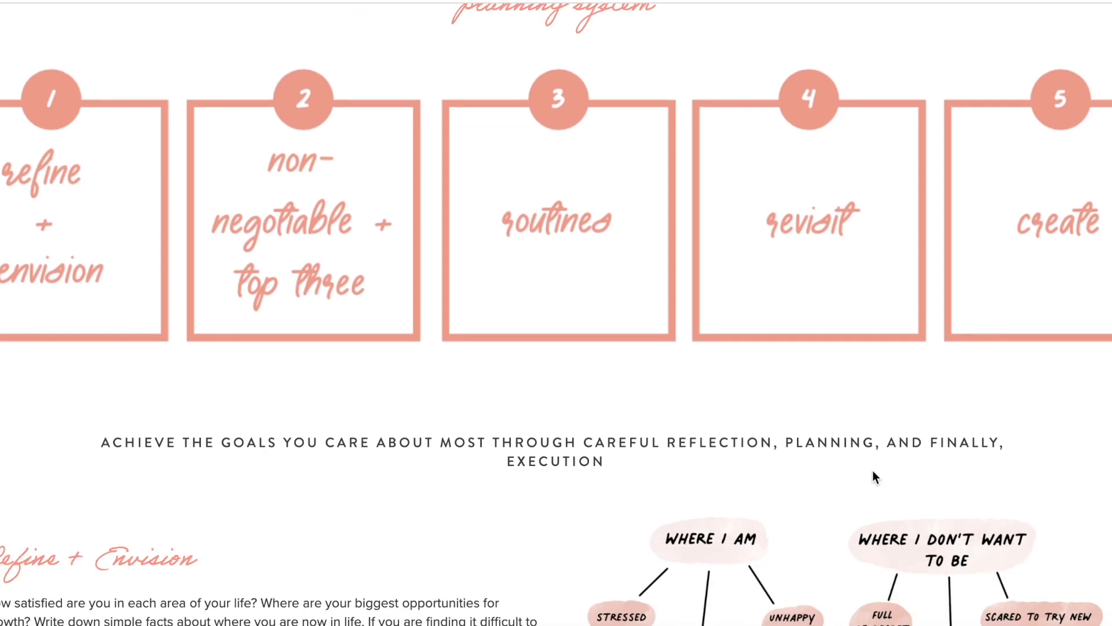
pyautogui.scroll(-3)
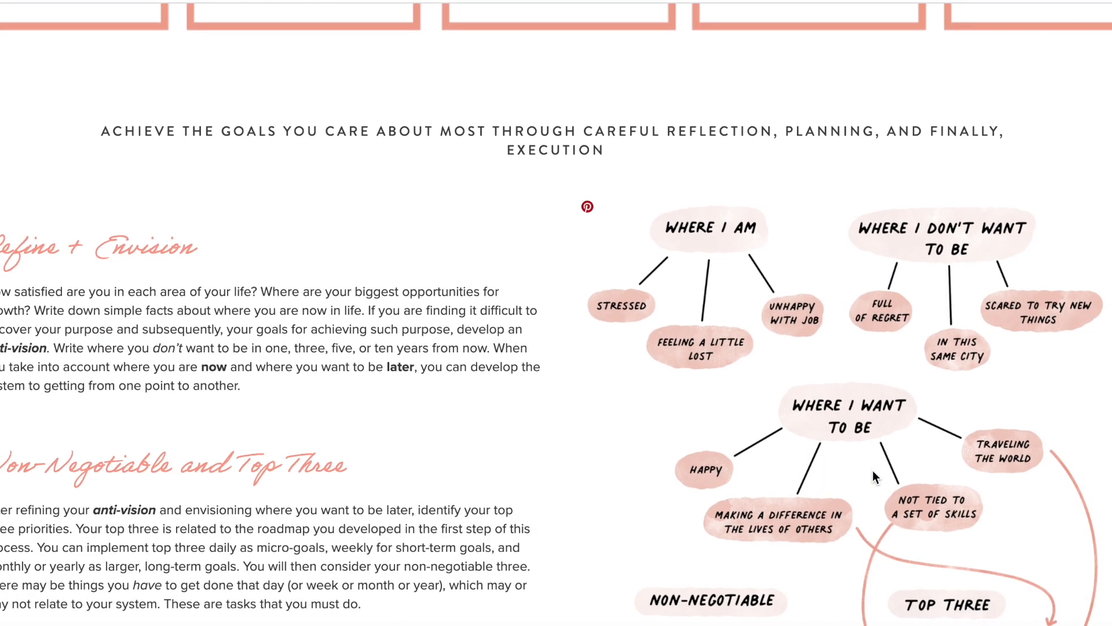